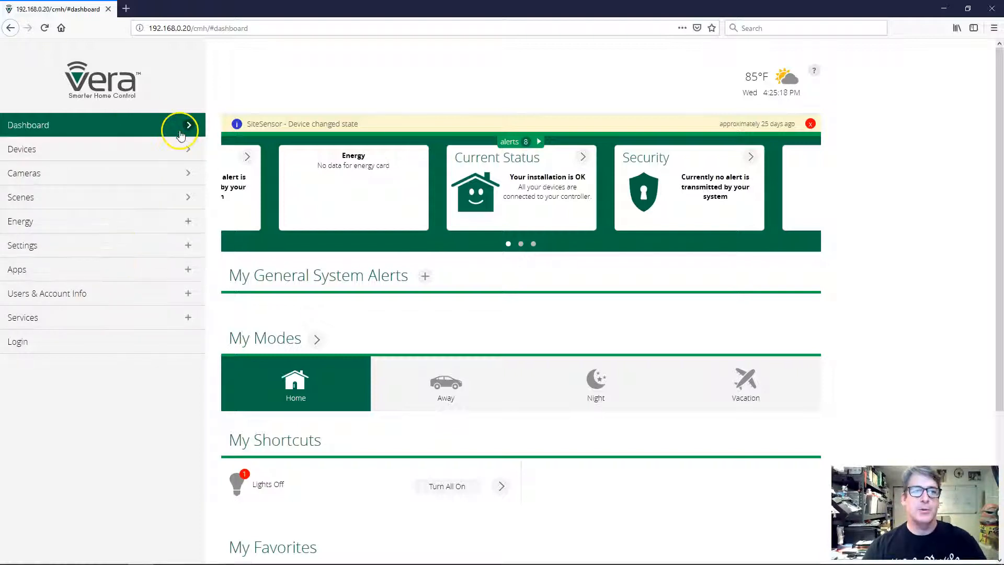
pyautogui.moveTo(128, 269)
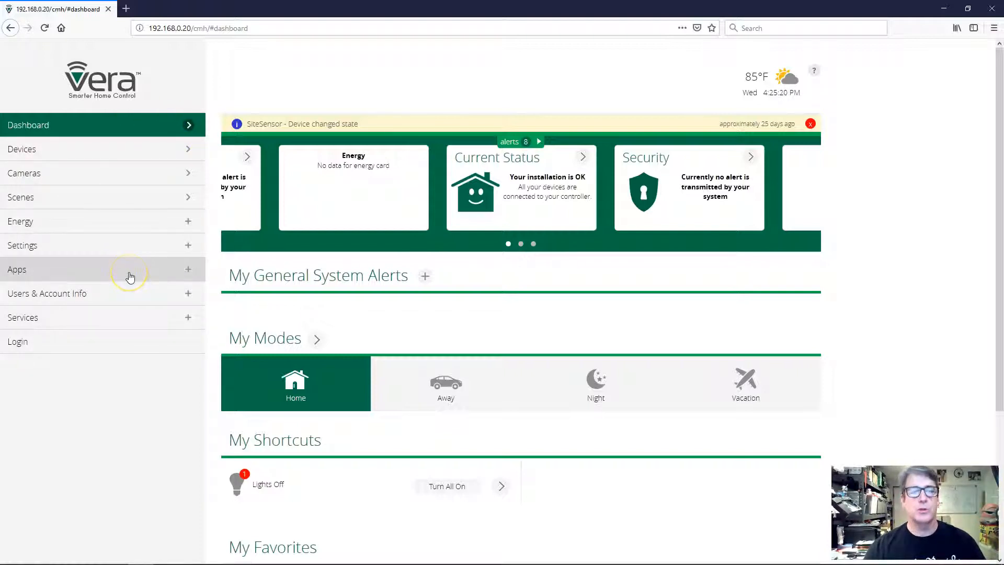
pyautogui.moveTo(130, 276)
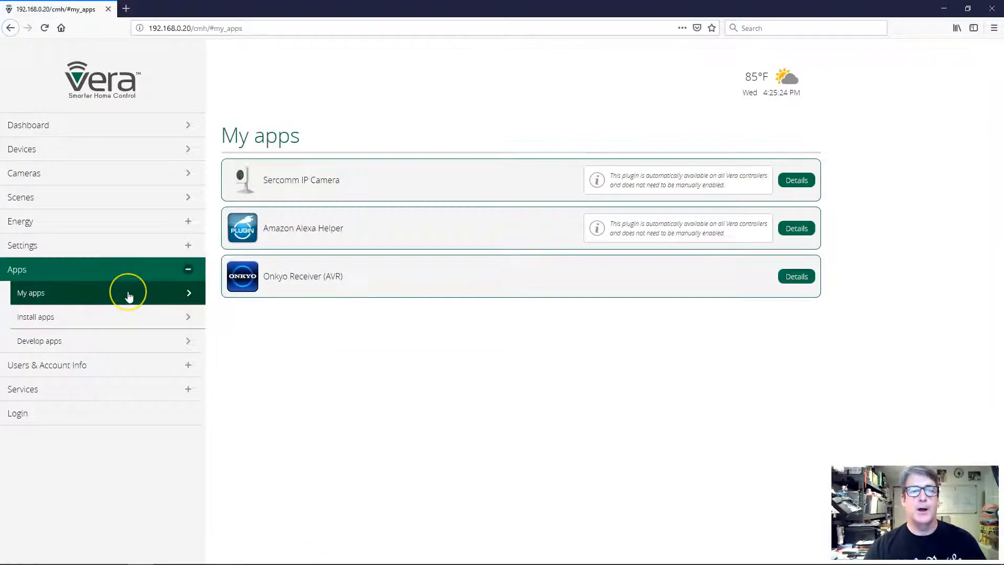
pyautogui.moveTo(160, 295)
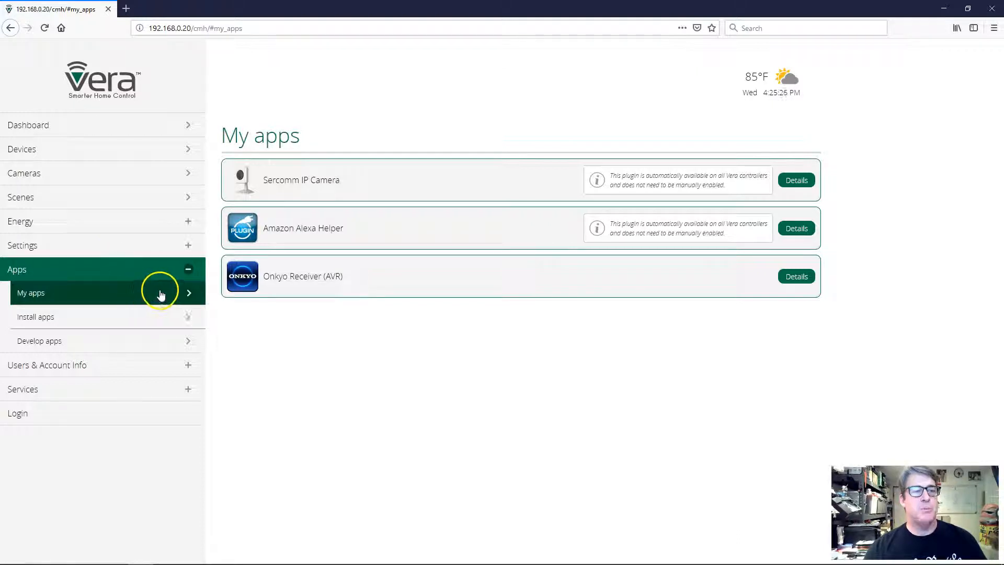
pyautogui.moveTo(149, 322)
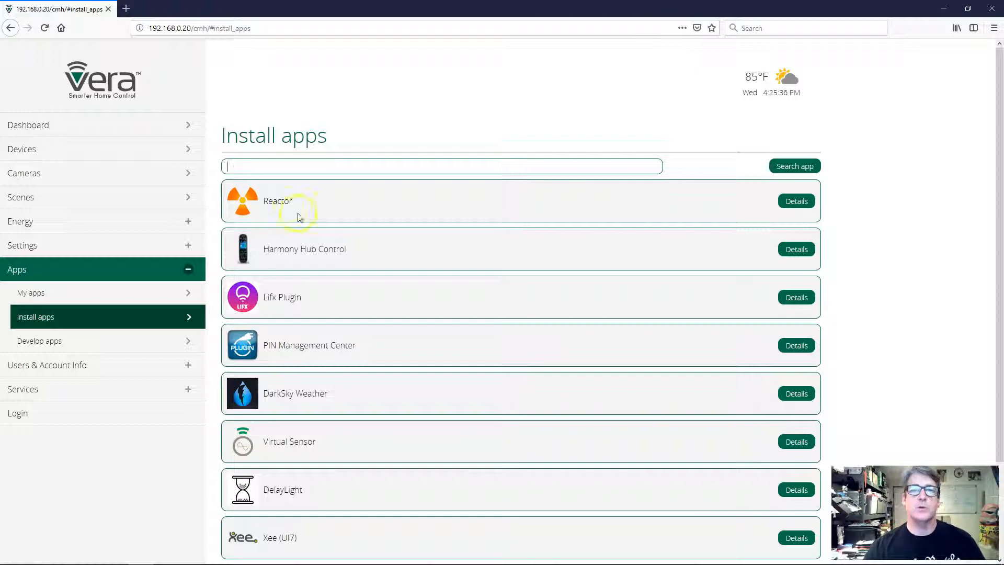
# - Search the app catalogue for 'Re', open Reactor's details, and start its install
pyautogui.write('Reactor')
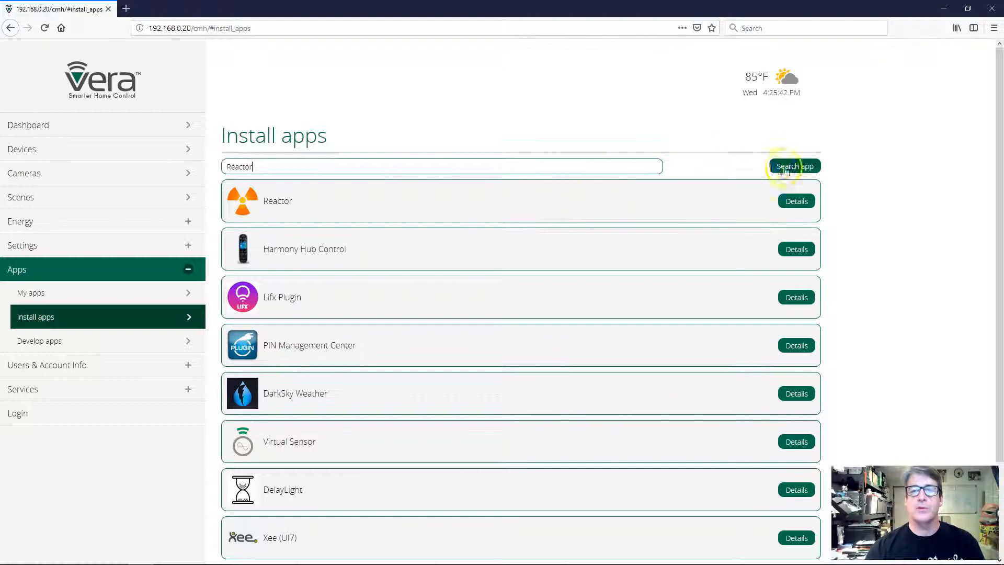
pyautogui.click(794, 165)
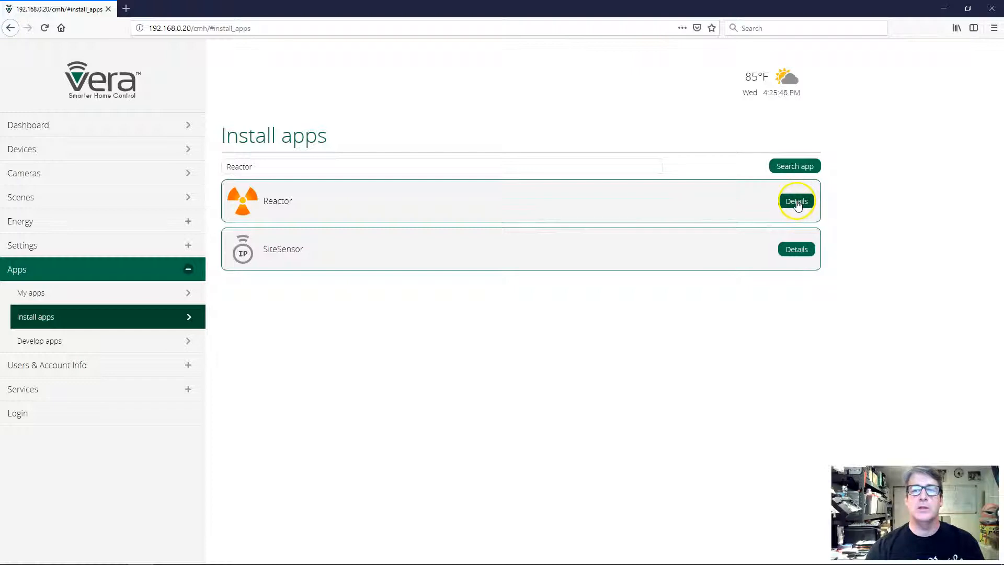
pyautogui.click(796, 200)
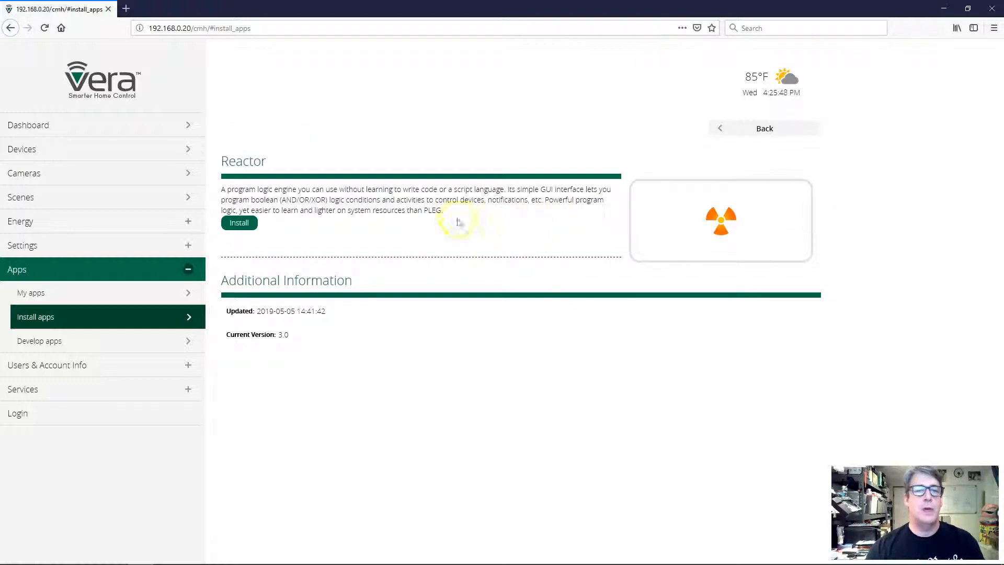
pyautogui.click(239, 222)
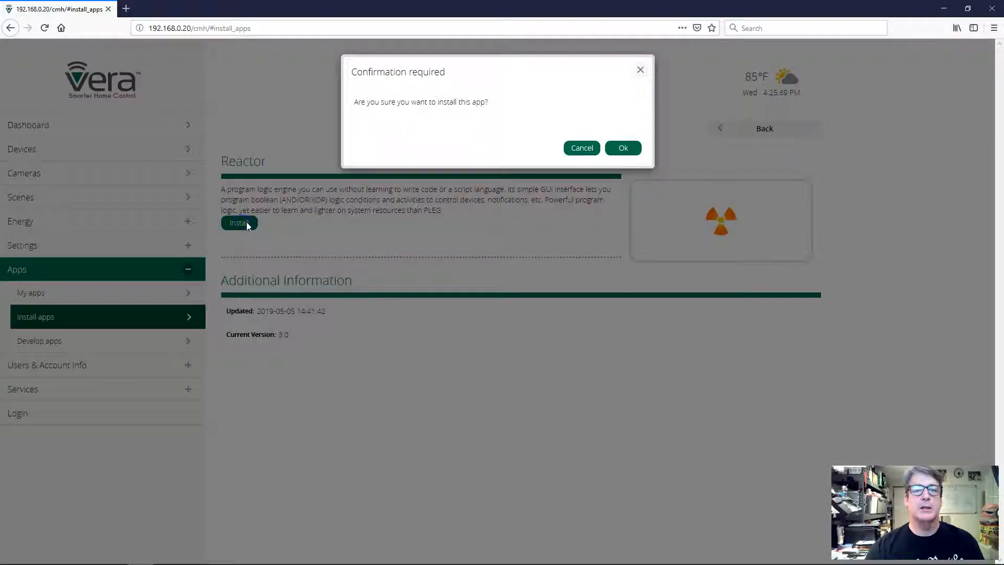
# - Confirm the Reactor install, then exit the log once it reports safe to exit
pyautogui.click(621, 148)
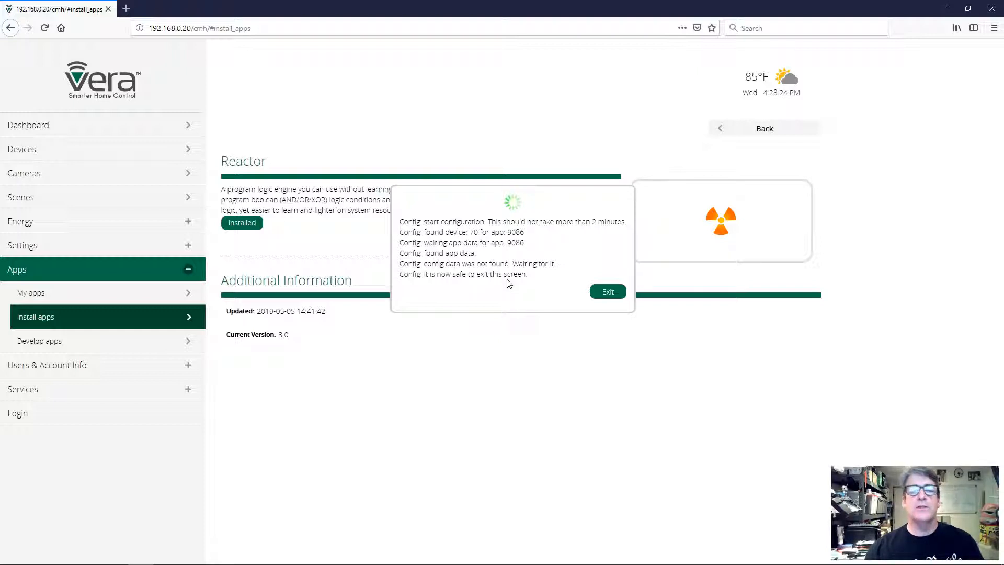
pyautogui.moveTo(550, 287)
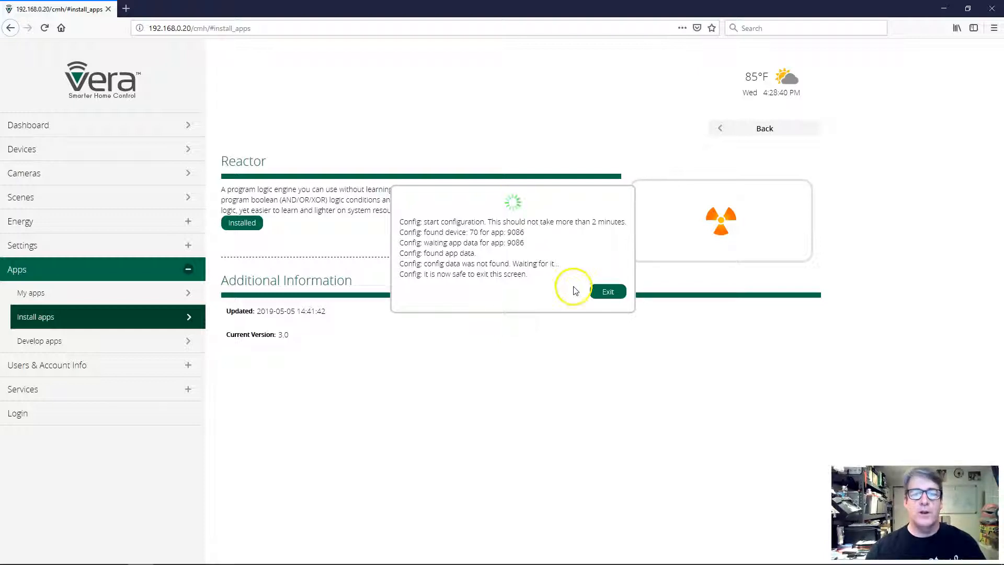
pyautogui.click(607, 291)
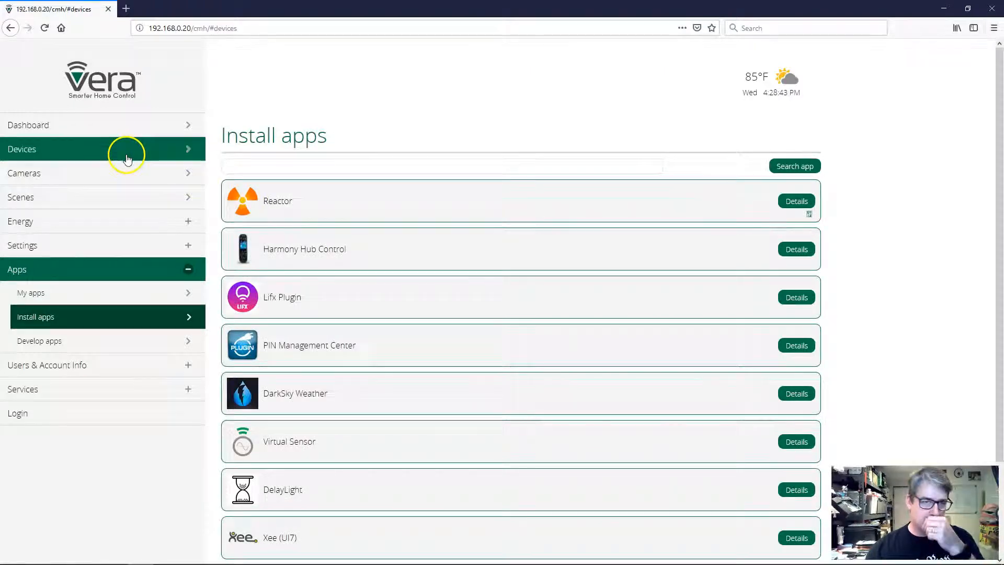
# - Go to Devices and wait until the Reactor device appears under No Room
pyautogui.click(22, 149)
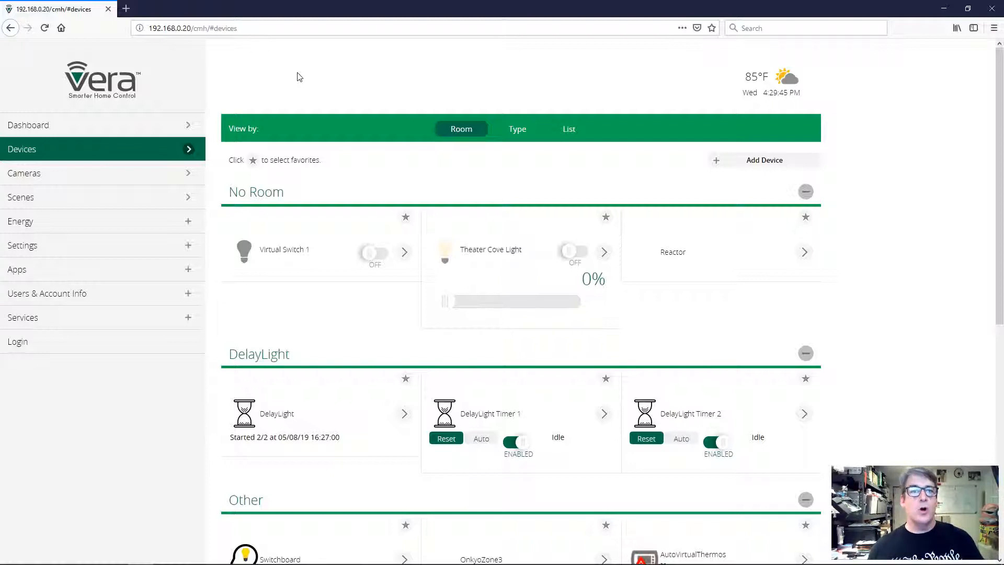
pyautogui.click(300, 72)
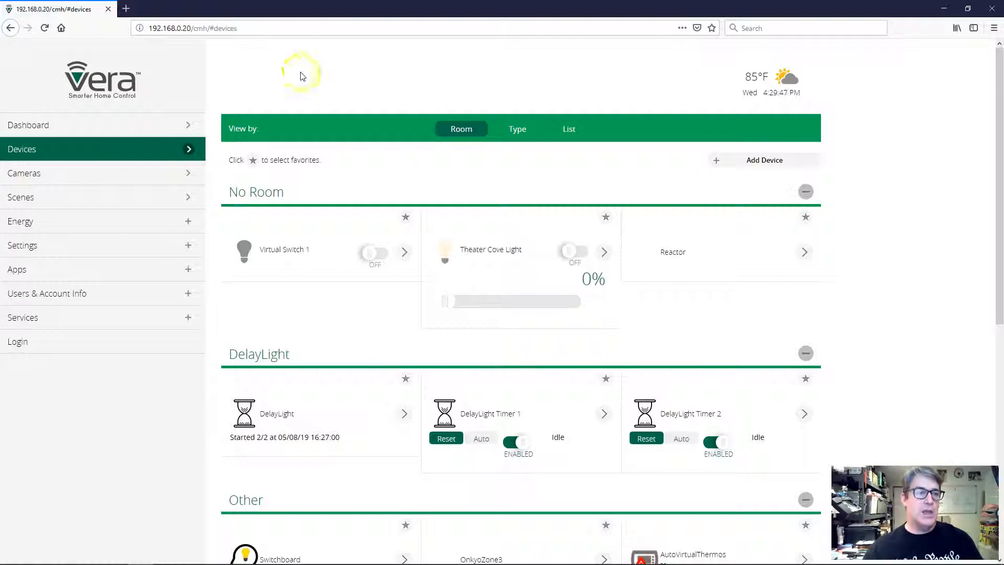
pyautogui.moveTo(45, 31)
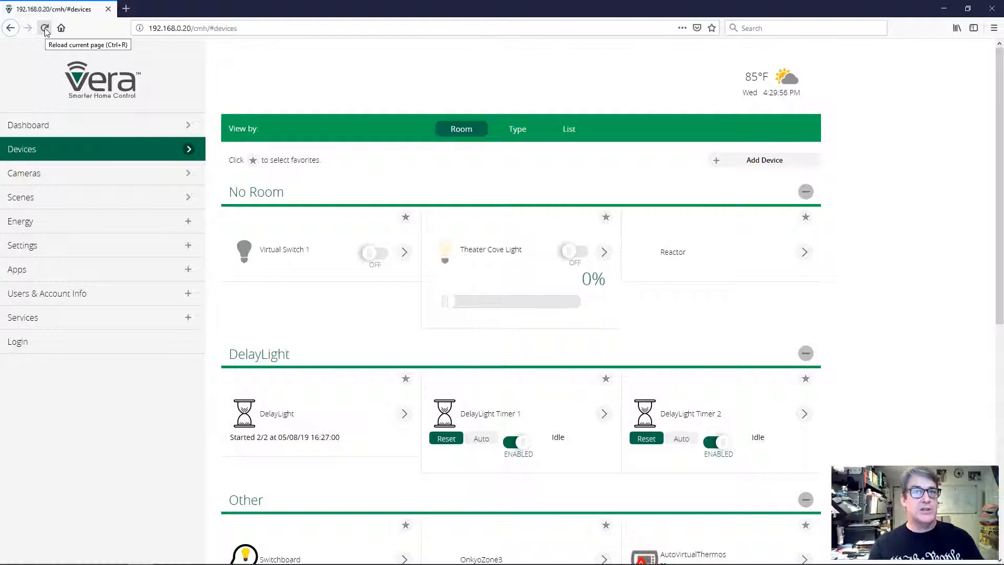
# - Reload the Devices page twice so the Reactor card shows its updated status
pyautogui.click(45, 28)
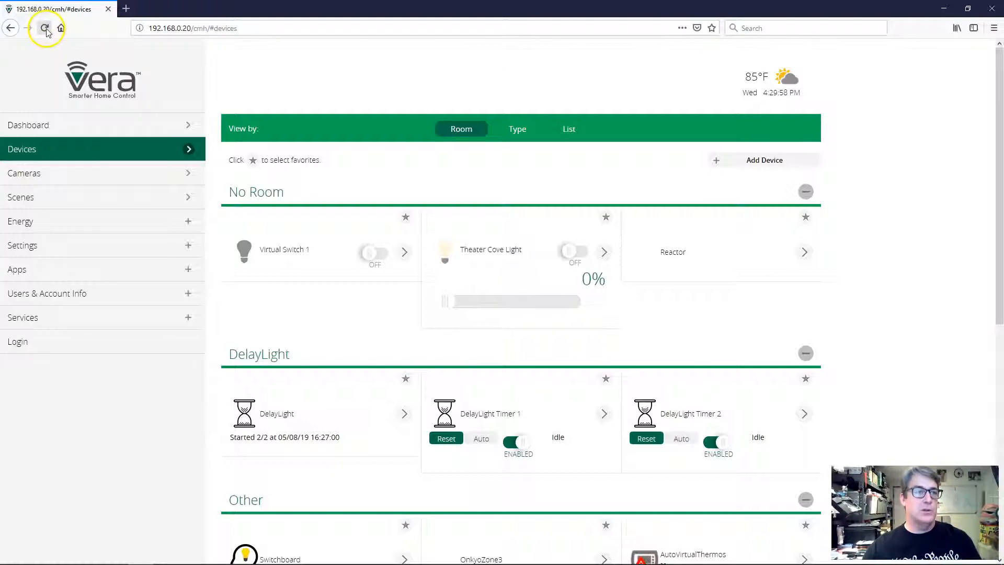
pyautogui.click(45, 28)
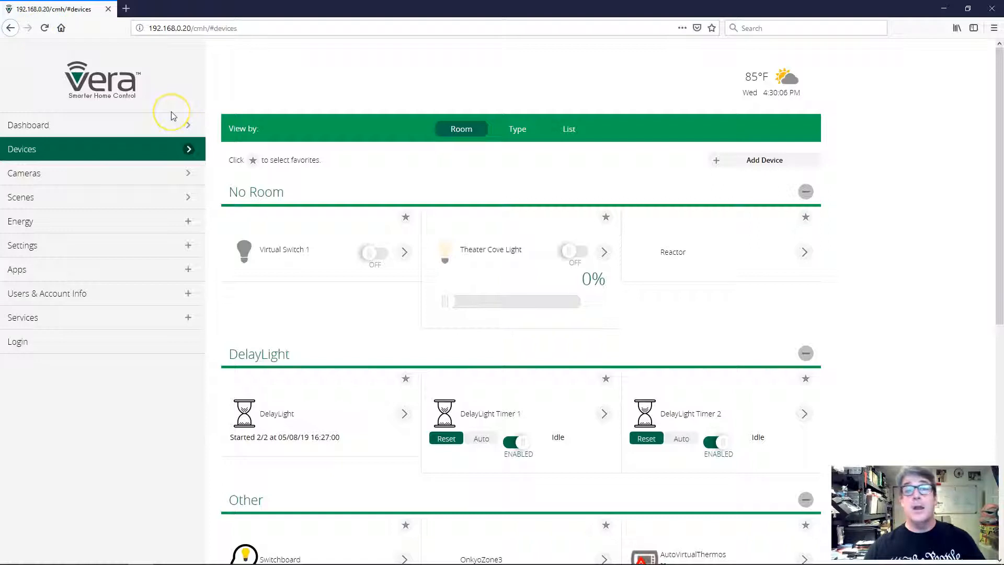
pyautogui.moveTo(171, 115)
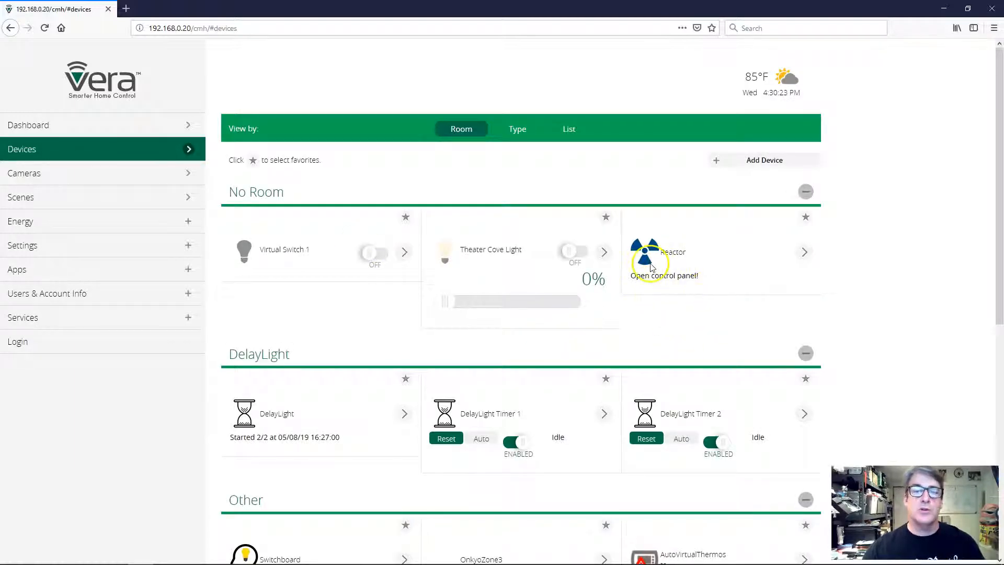
pyautogui.moveTo(669, 265)
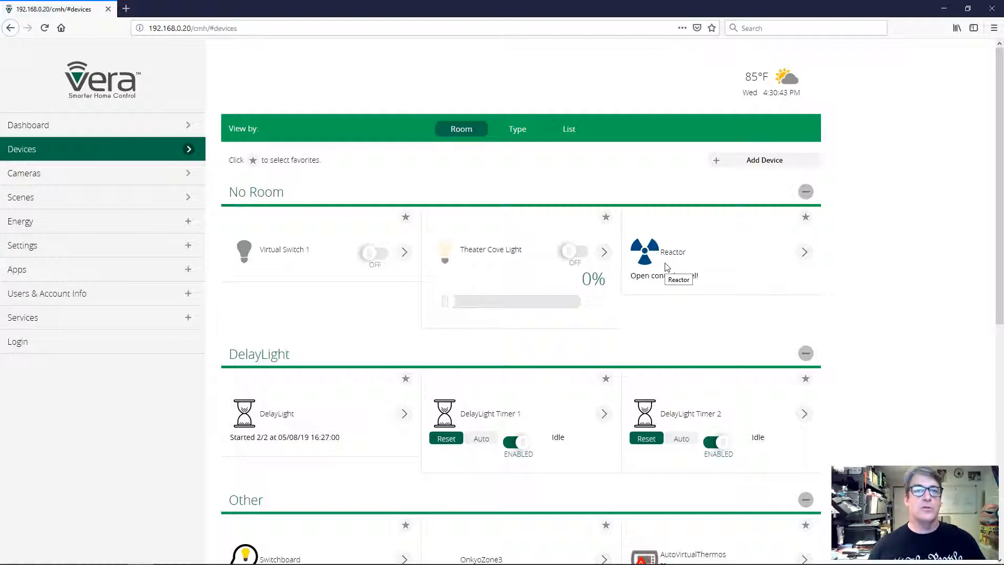
pyautogui.moveTo(785, 288)
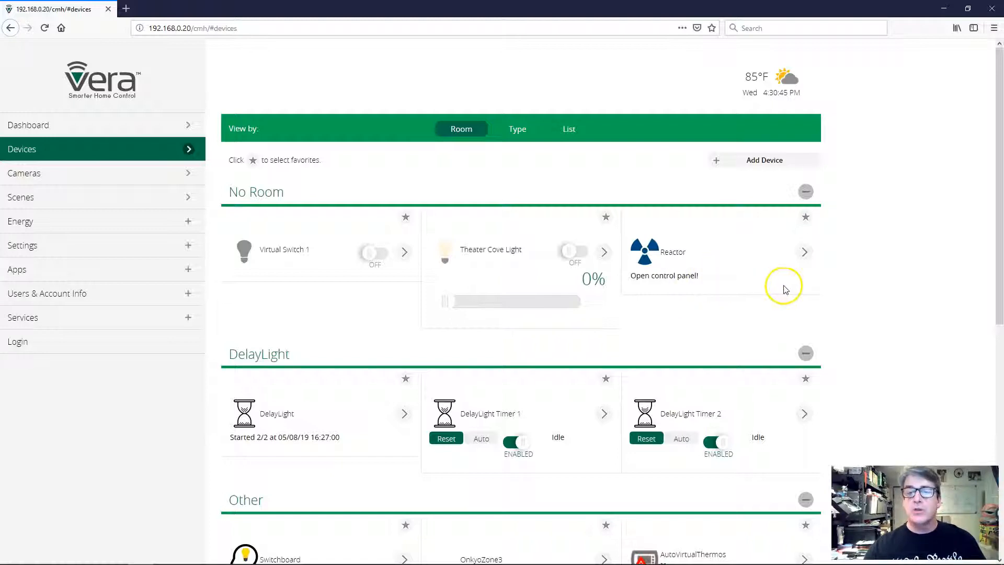
pyautogui.moveTo(682, 276)
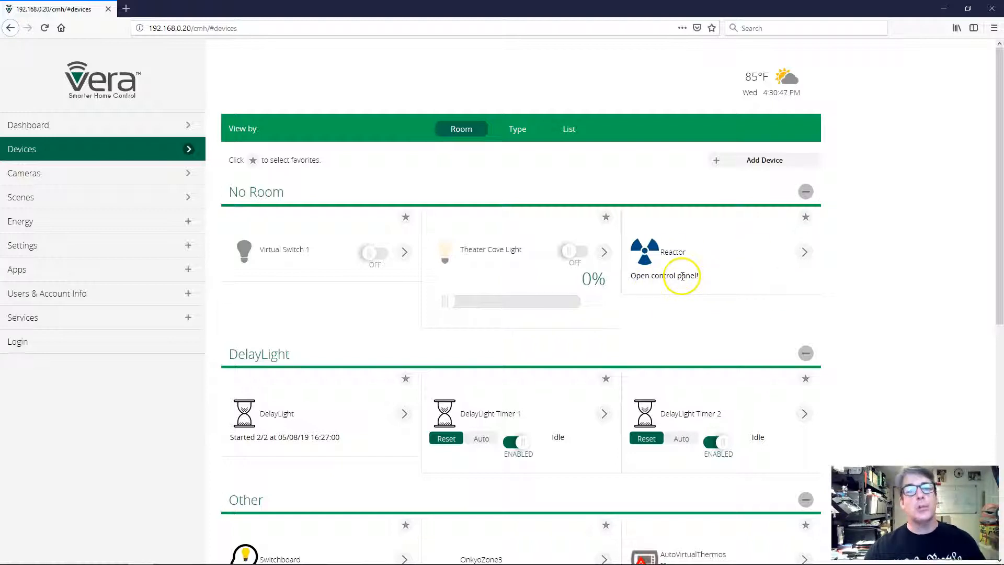
pyautogui.moveTo(804, 255)
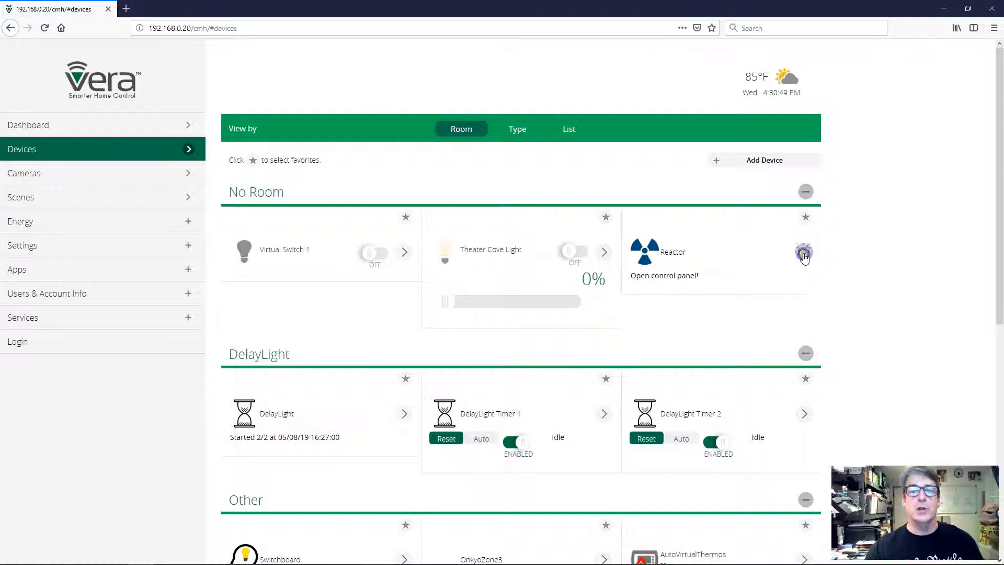
# - Open the Reactor device's control panel and choose Add Sensor
pyautogui.click(804, 253)
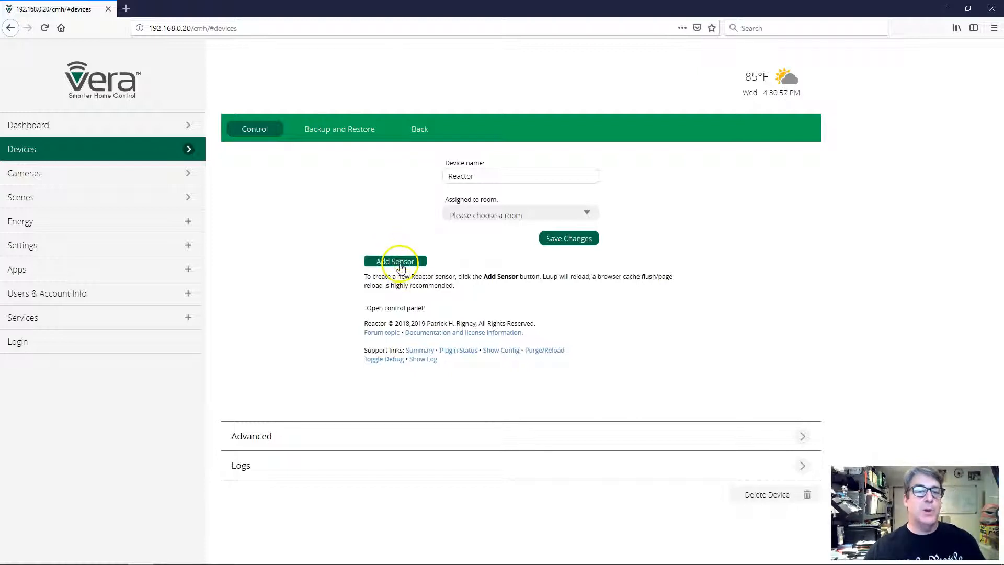
pyautogui.click(394, 262)
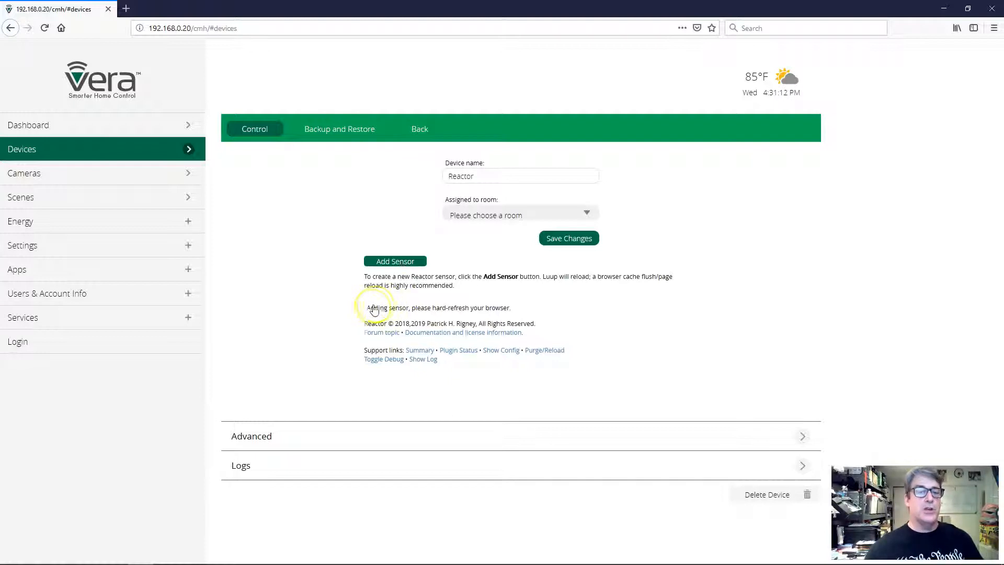
pyautogui.click(394, 260)
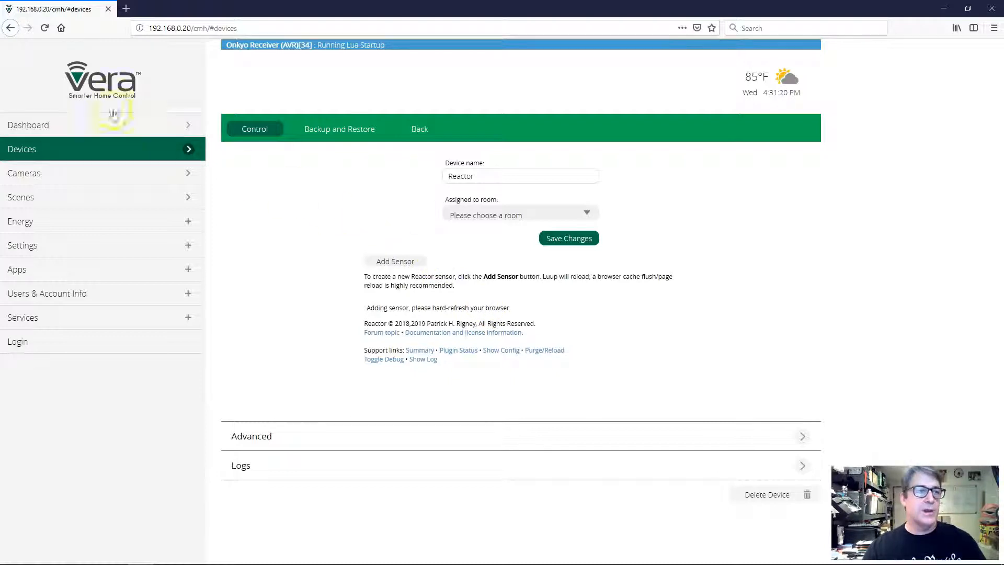
# - Refresh the browser and confirm Reactor Sensor 1 appears under No Room
pyautogui.click(44, 27)
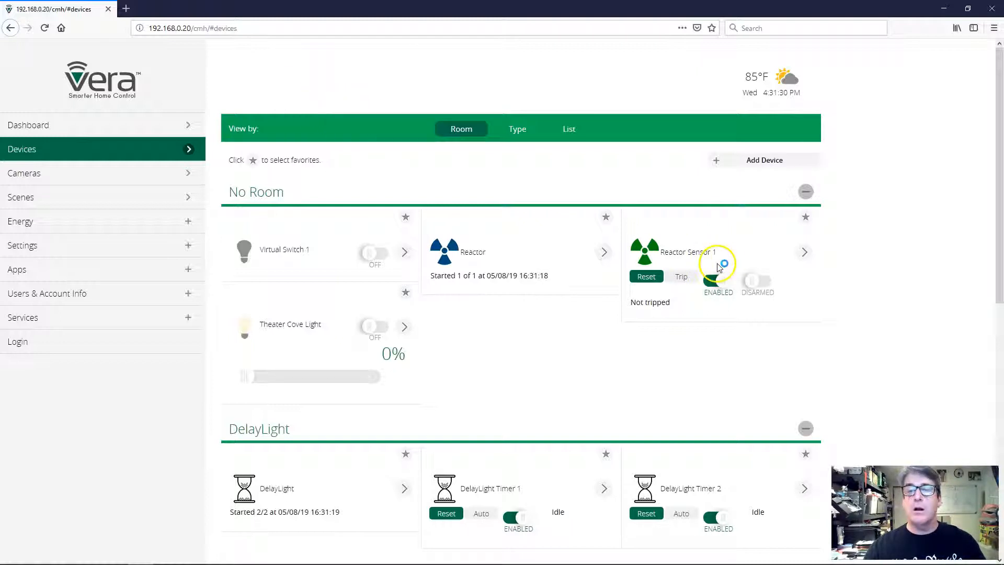
pyautogui.click(718, 280)
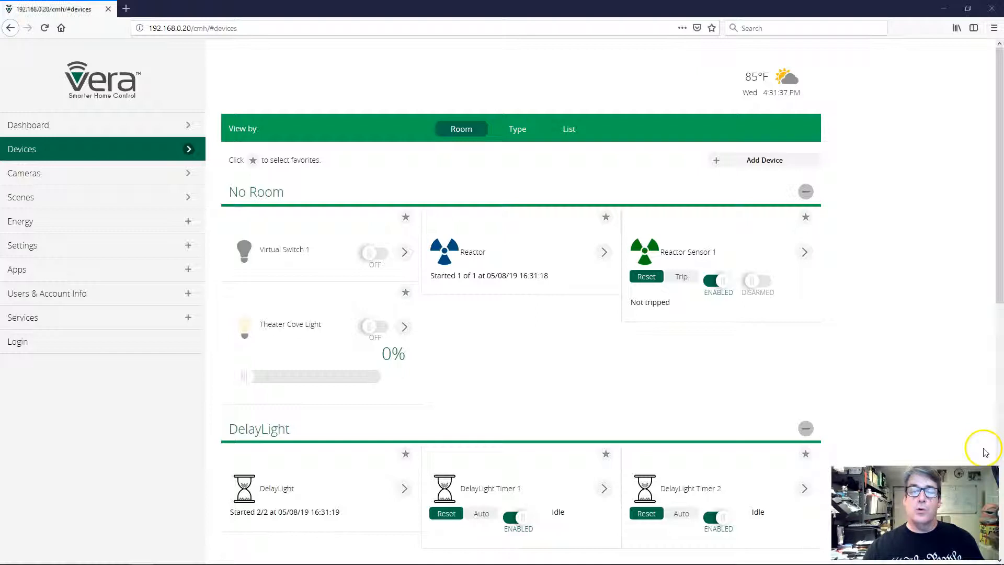
pyautogui.moveTo(878, 263)
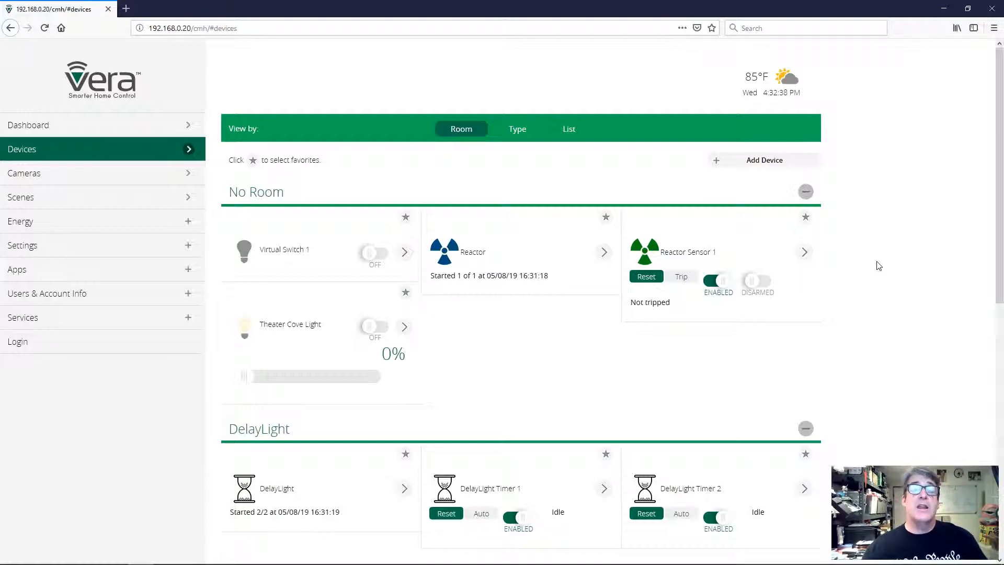
pyautogui.moveTo(898, 162)
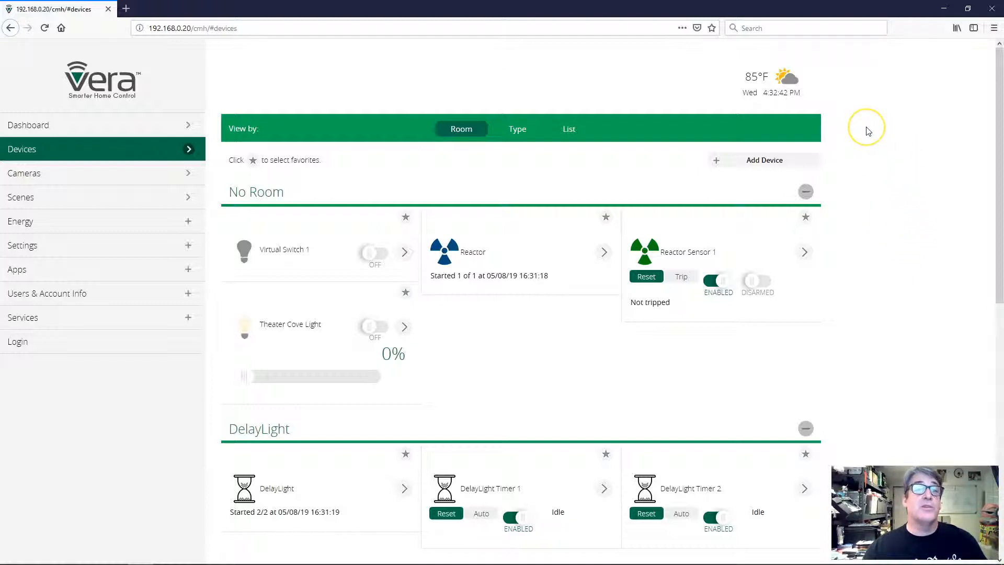
pyautogui.moveTo(864, 127)
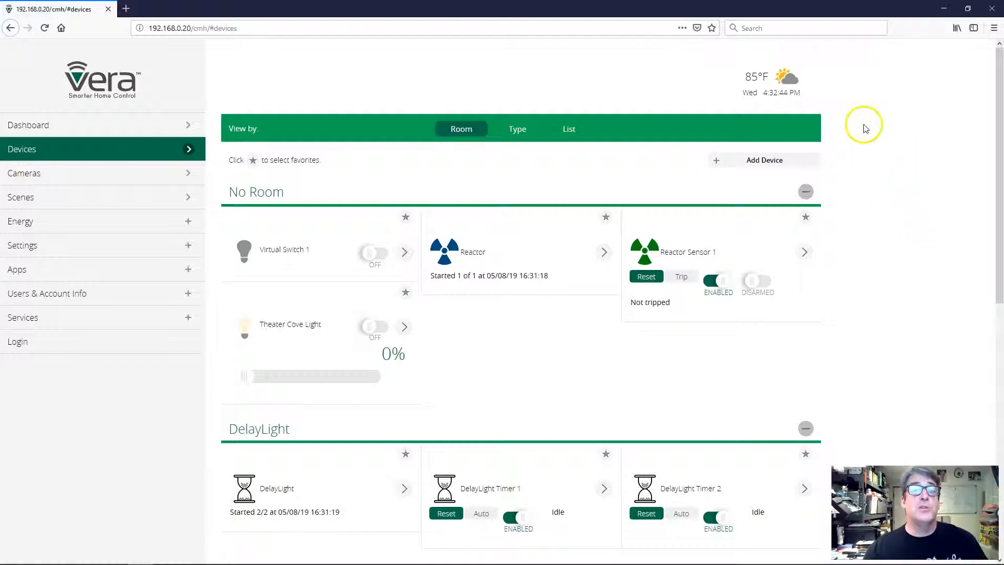